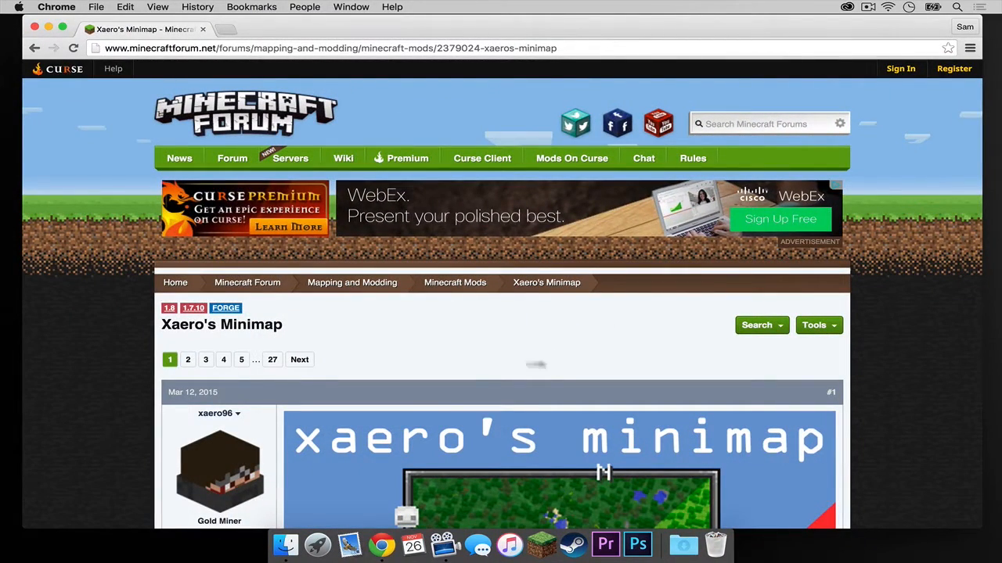
- Scroll past the Xaero's Minimap install guide and go to the mod's download page
scroll(down, 3)
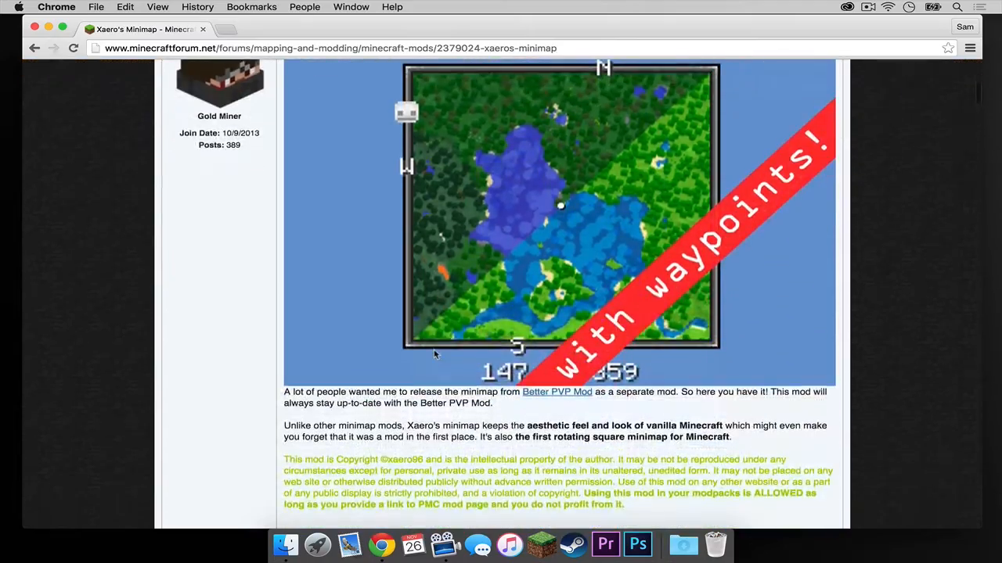
scroll(down, 3)
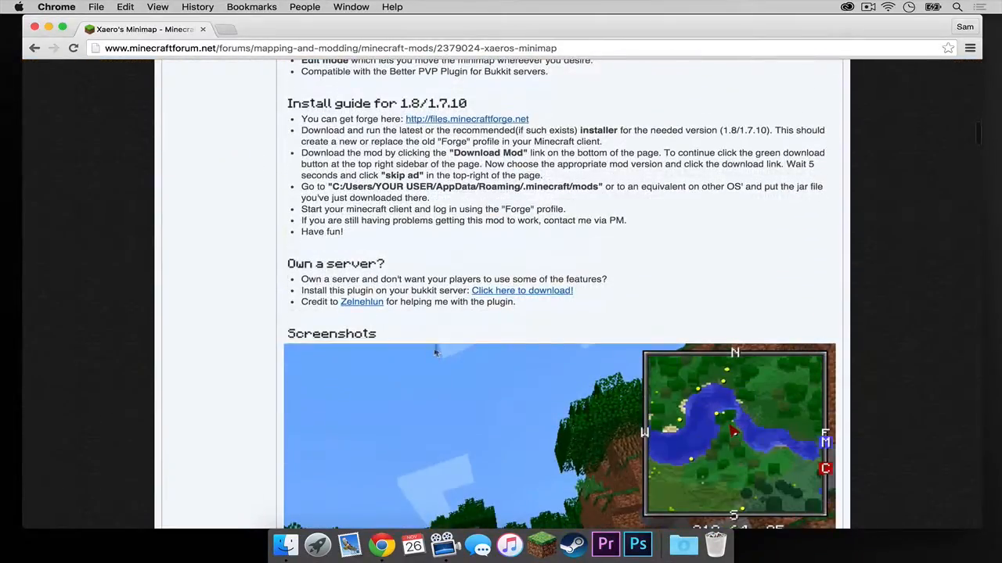
scroll(down, 3)
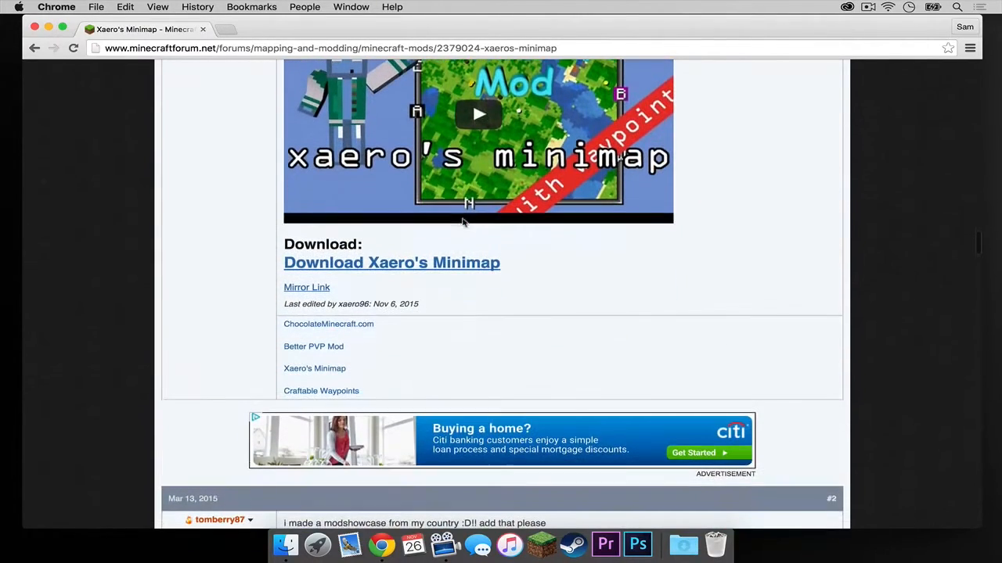
mouse_move(306, 287)
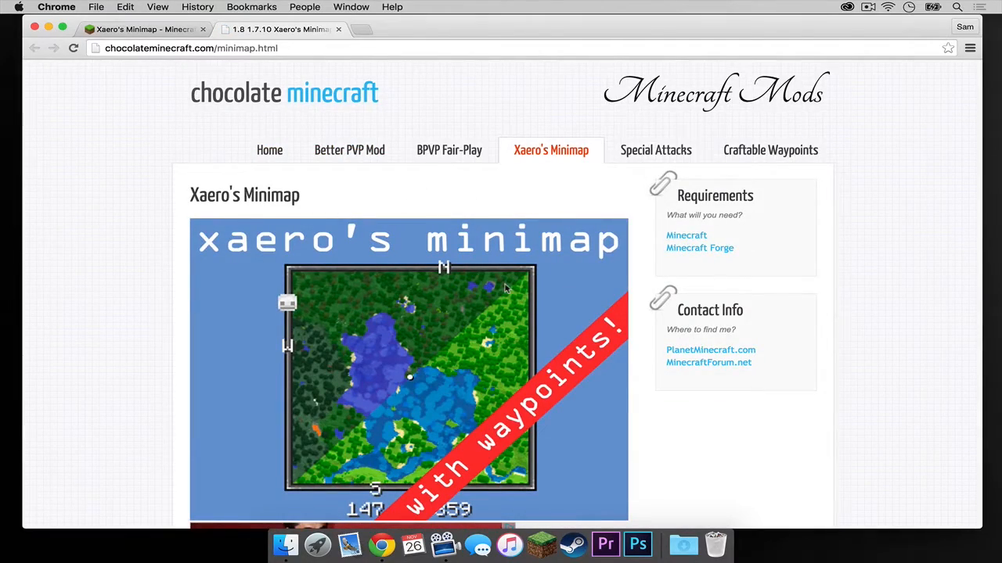
scroll(down, 3)
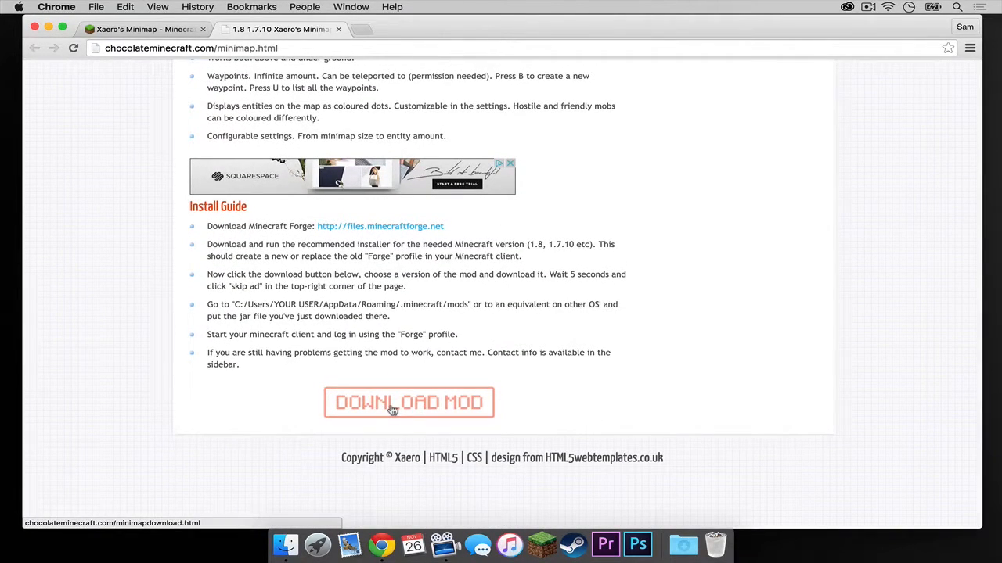
click(409, 402)
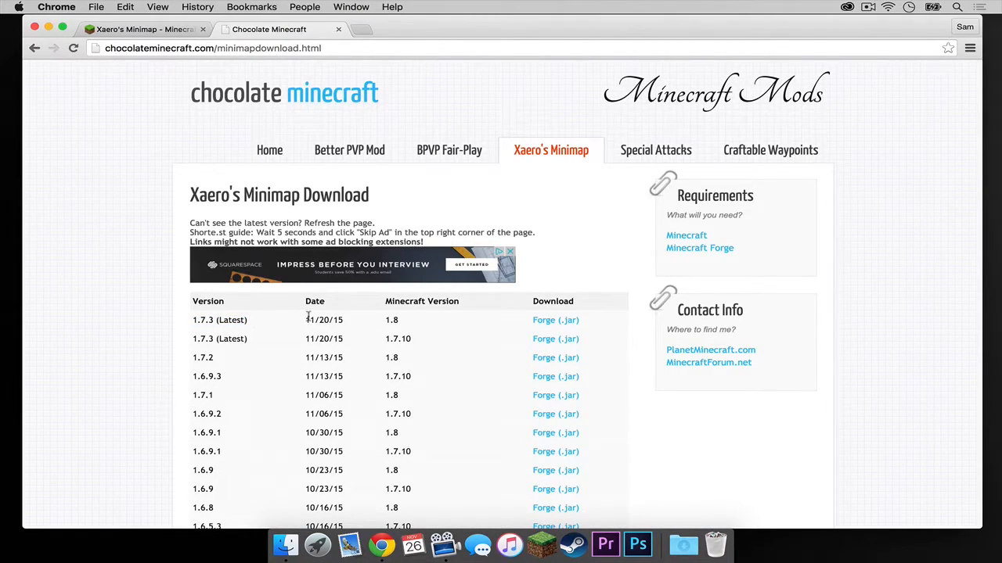
- Download the Xaero's Minimap 1.7.3 Forge 1.8 jar, close Chrome, and start the Minecraft Launcher
double_click(392, 320)
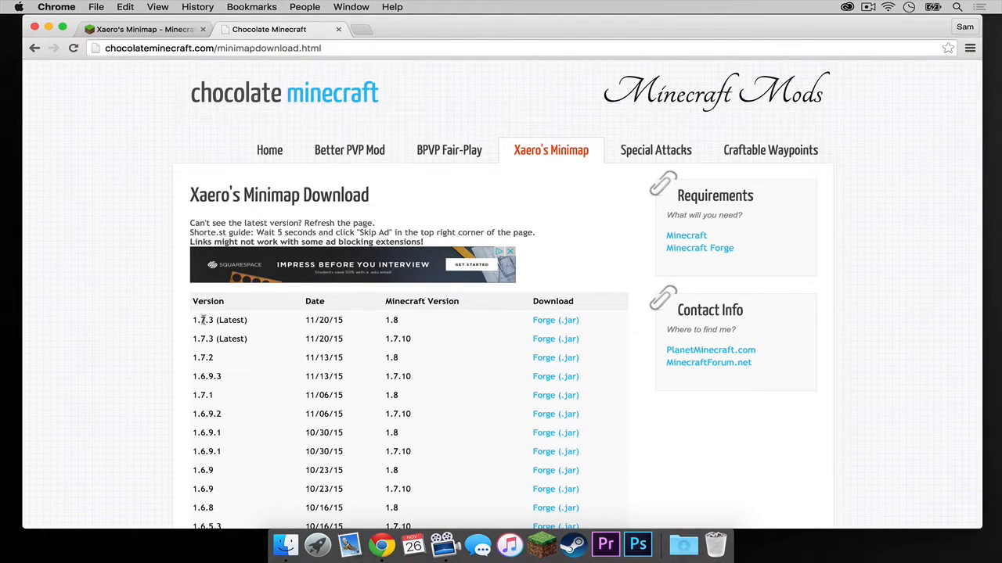
mouse_move(250, 320)
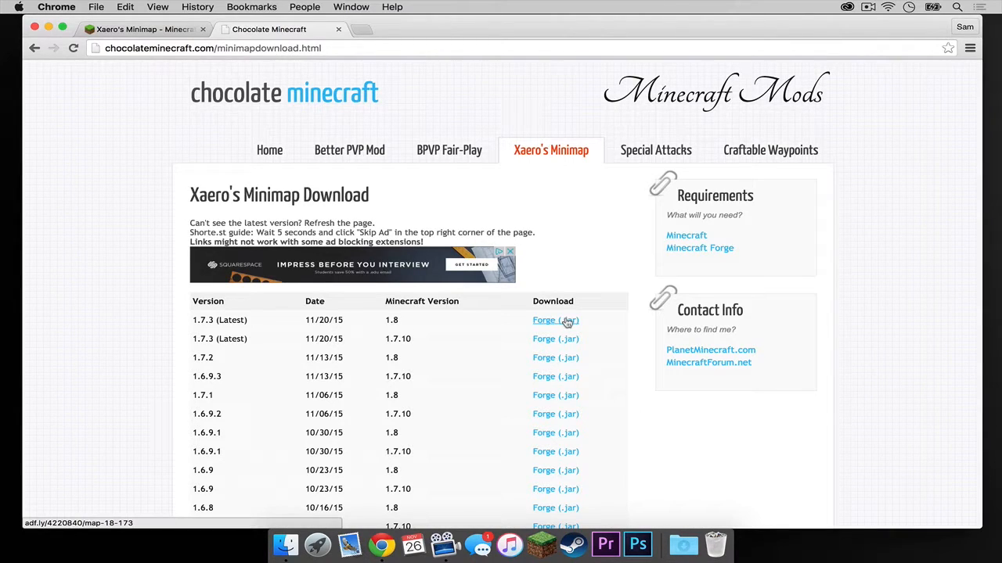
click(555, 320)
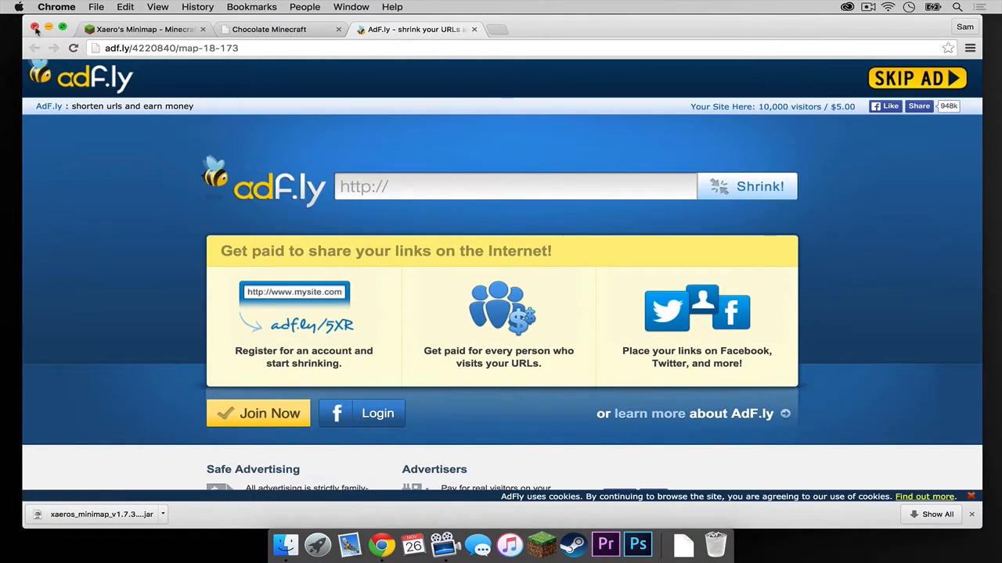
click(36, 29)
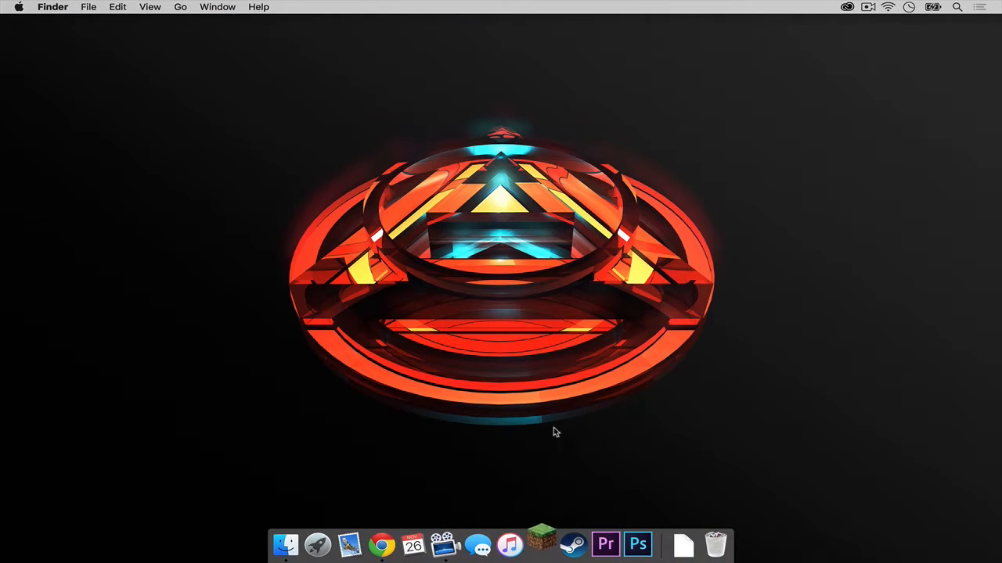
click(540, 544)
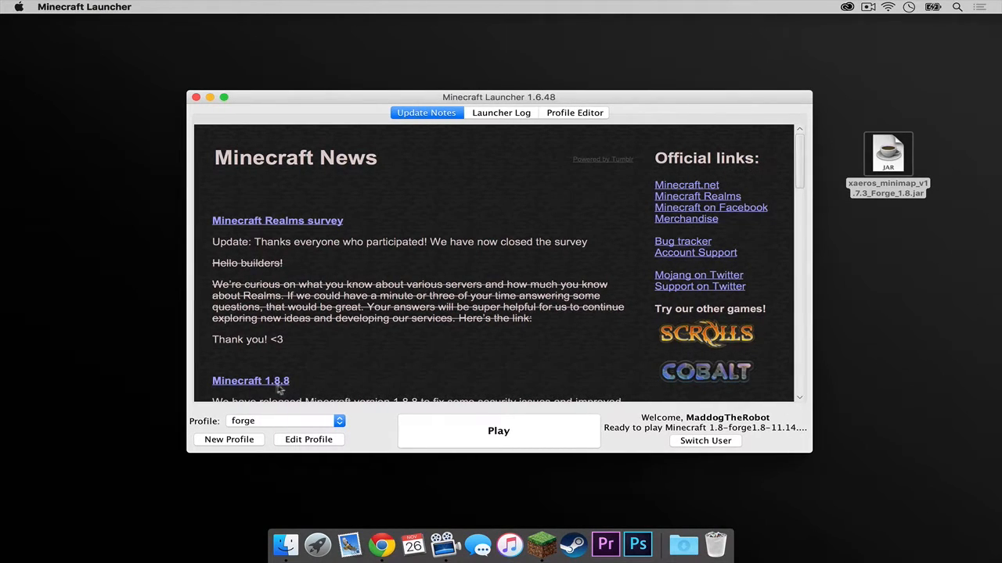
- Launch Minecraft with the forge profile and open the resource pack folder in Finder
click(498, 430)
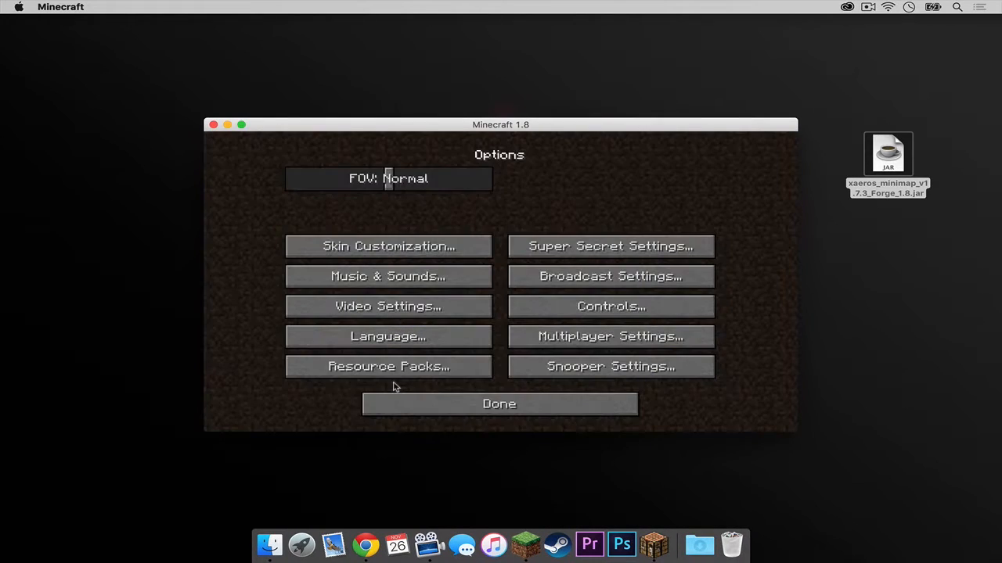
click(387, 366)
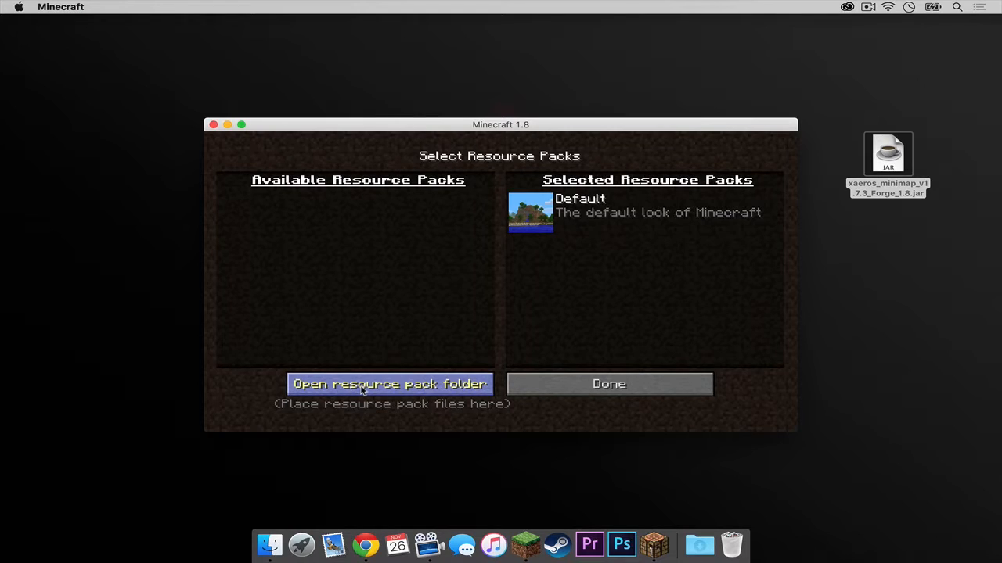
click(389, 384)
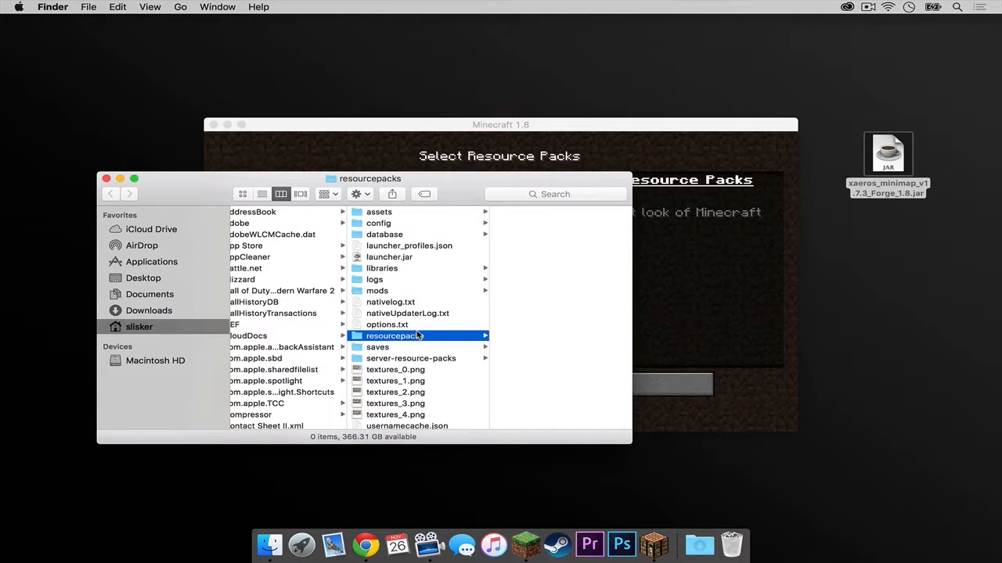
mouse_move(368, 297)
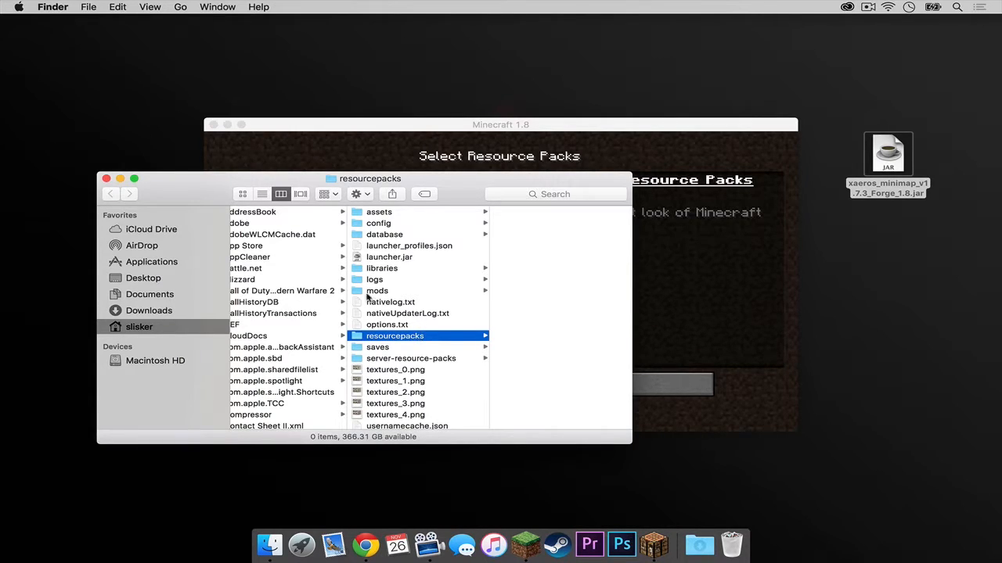
- Move the minimap jar into the Minecraft mods folder
click(377, 290)
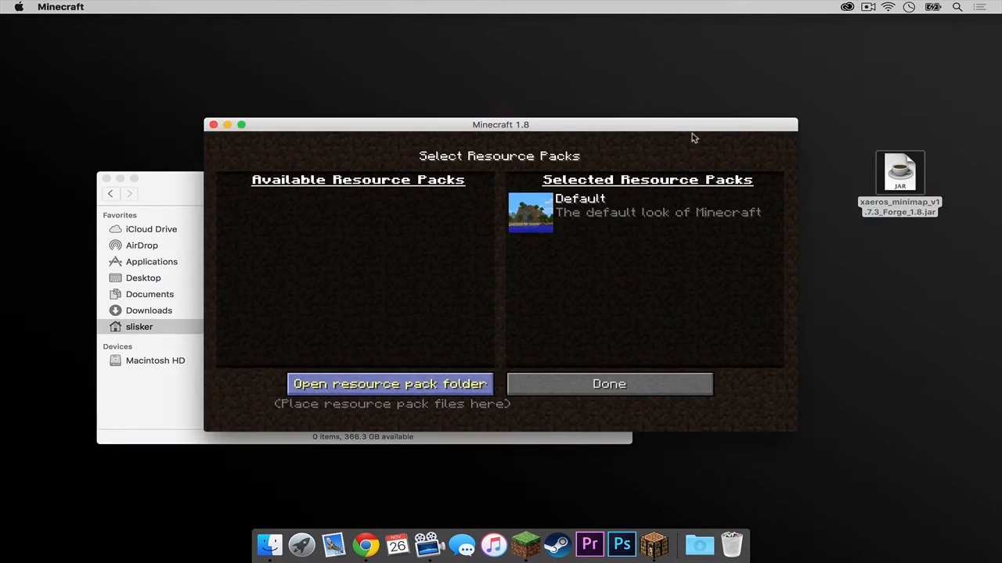
click(609, 384)
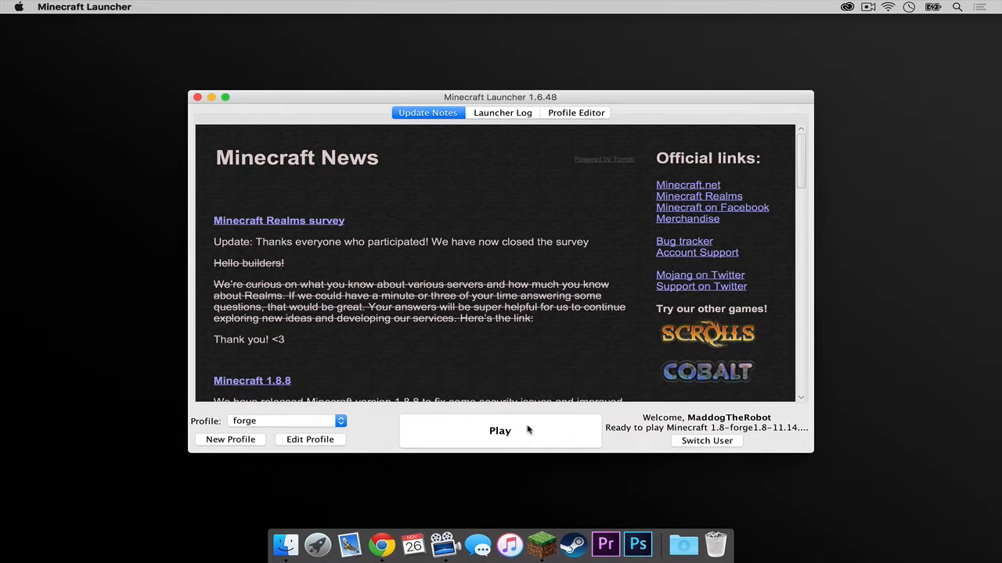
- Relaunch the game and confirm Xaero's Minimap 1.7.3 is among the 4 loaded mods
click(500, 431)
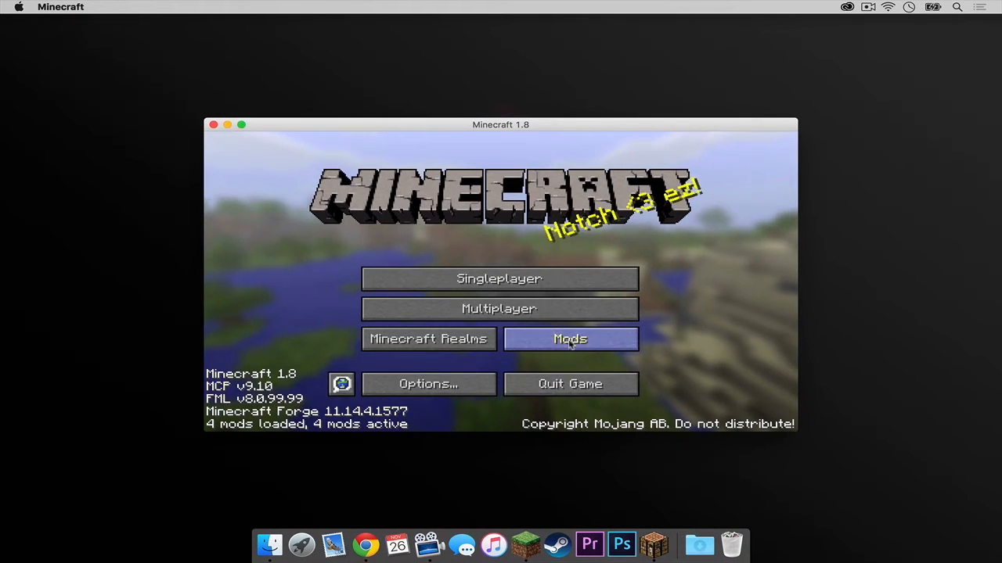
click(570, 338)
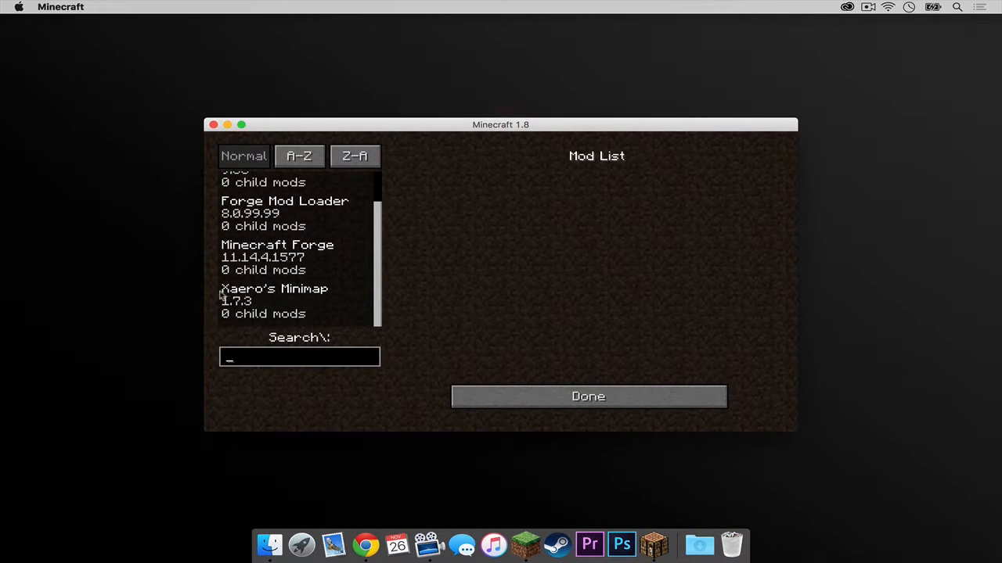
mouse_move(284, 307)
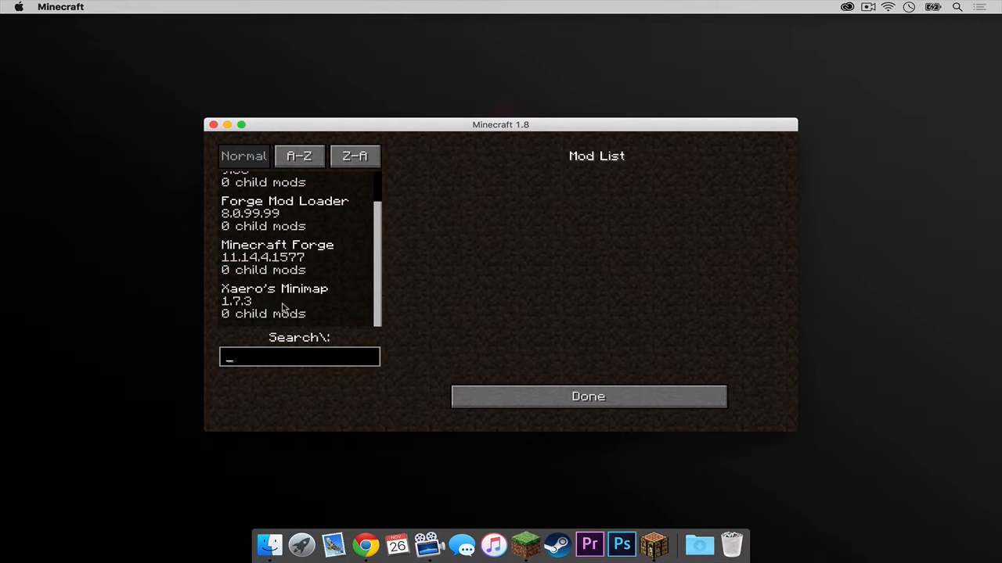
click(588, 396)
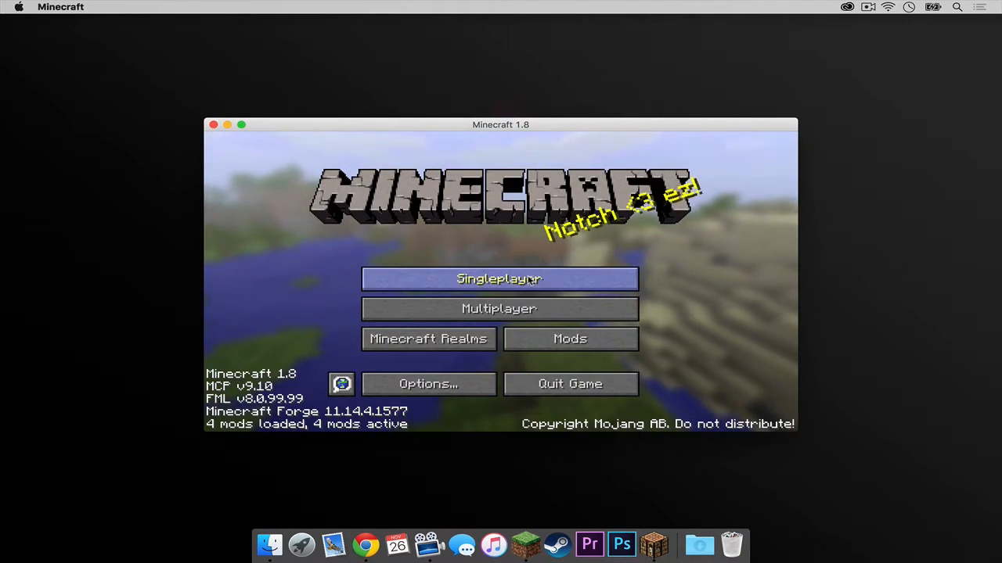
- Create and enter a new singleplayer world named 'mini'
click(499, 279)
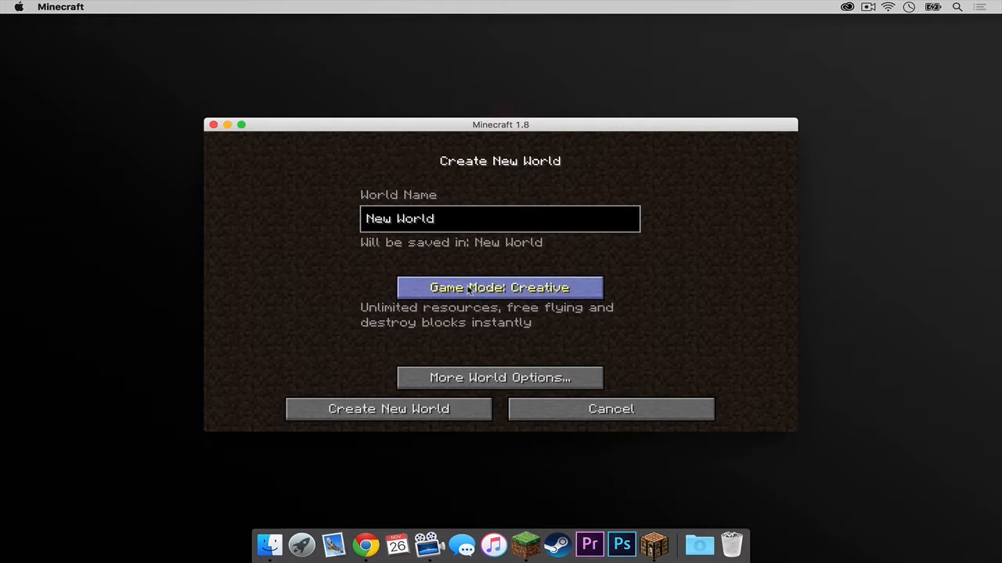
key(backspace)
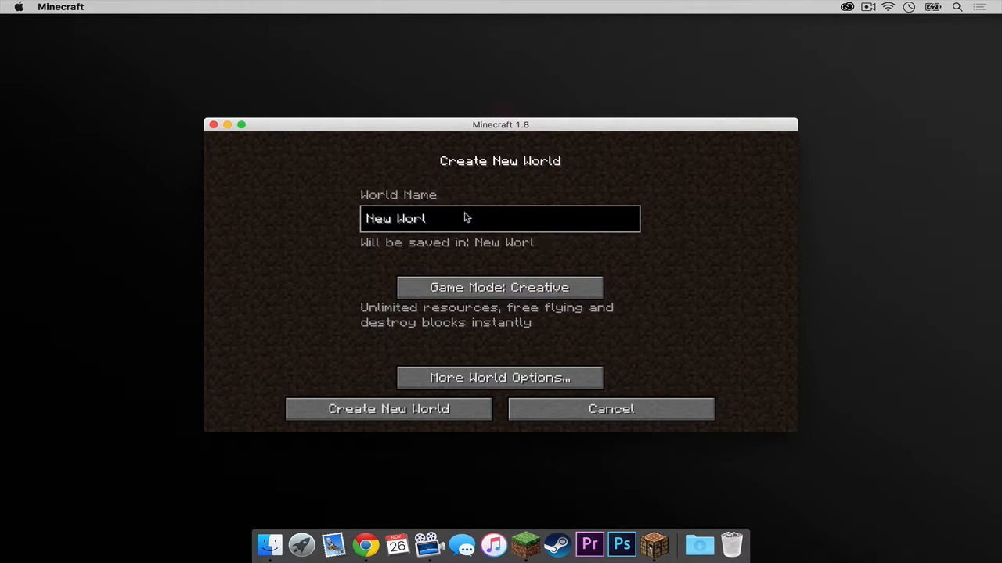
text(mini_)
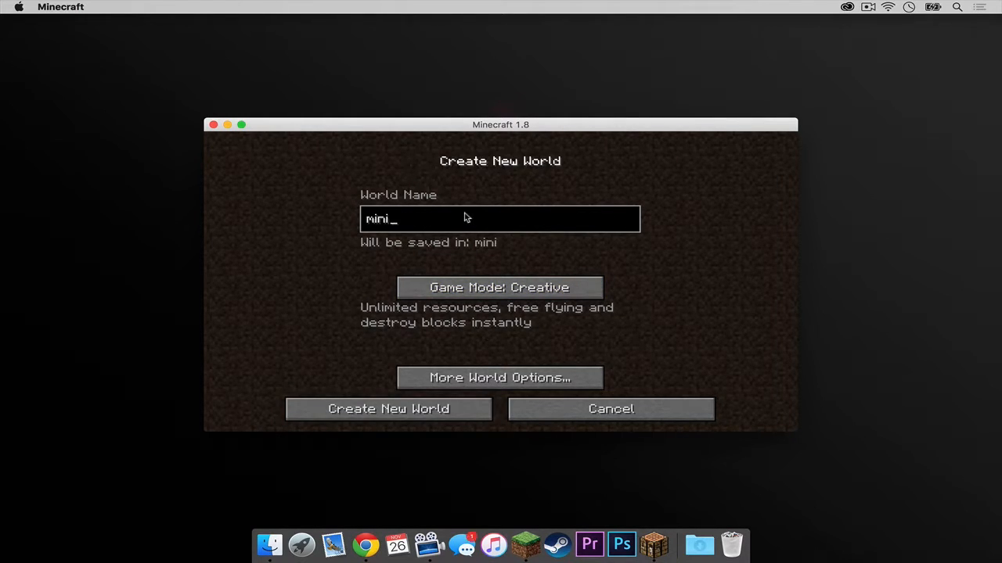
click(387, 409)
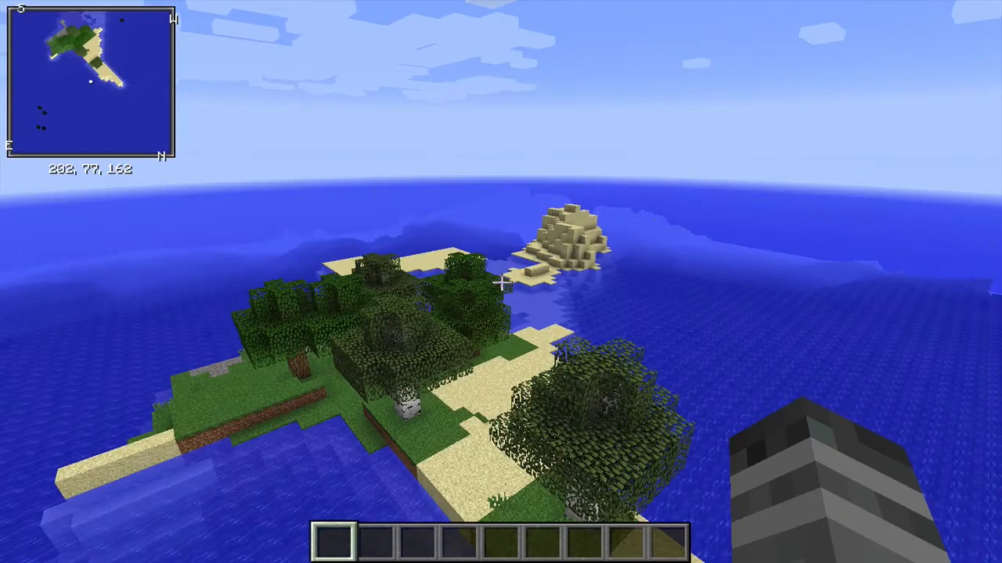
key(Escape)
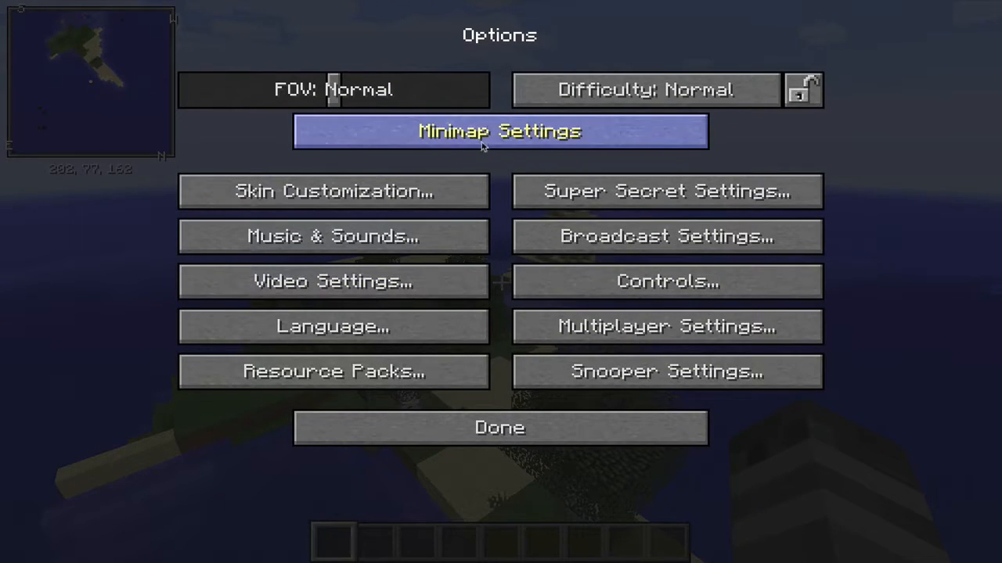
click(499, 131)
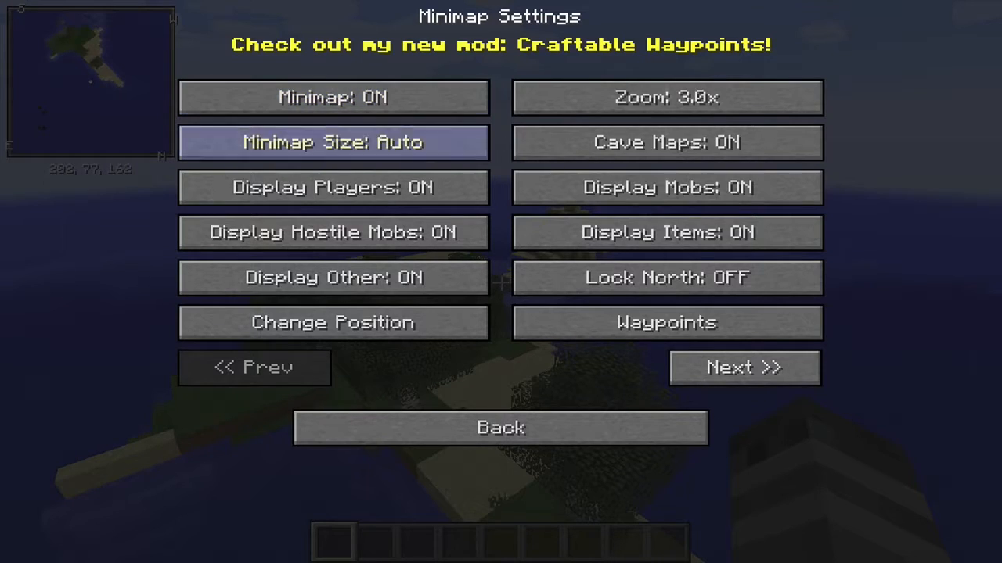
click(744, 368)
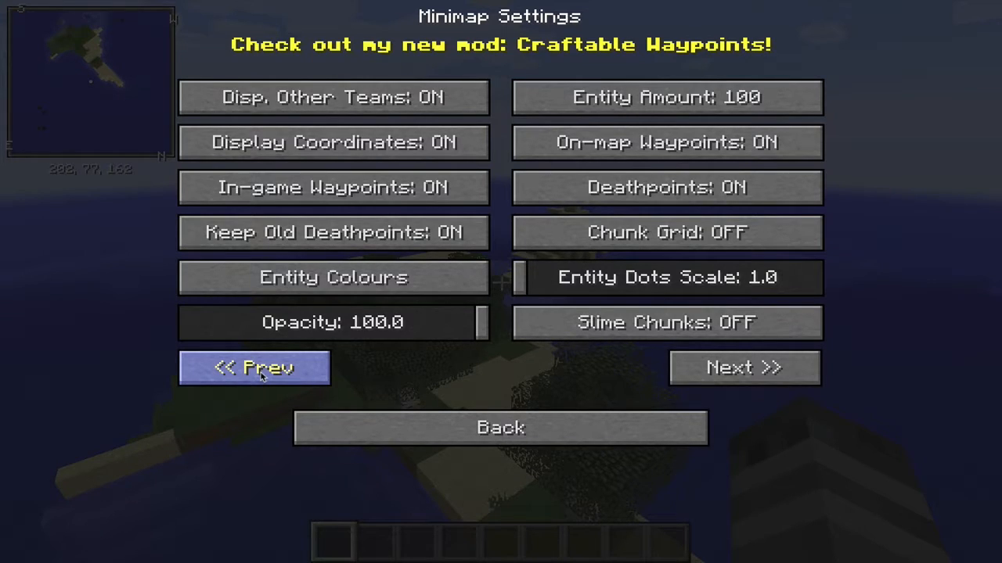
click(254, 367)
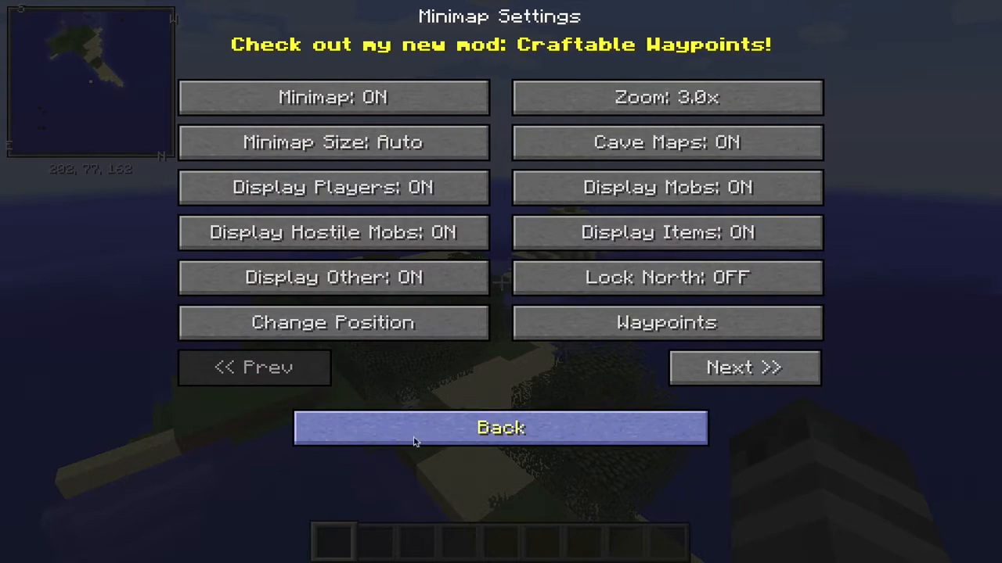
mouse_move(435, 352)
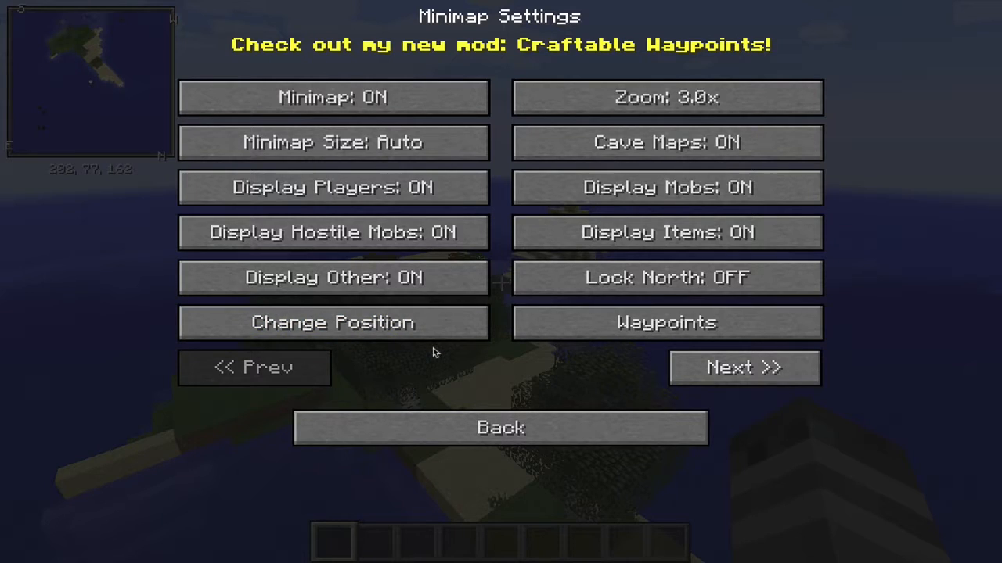
click(500, 427)
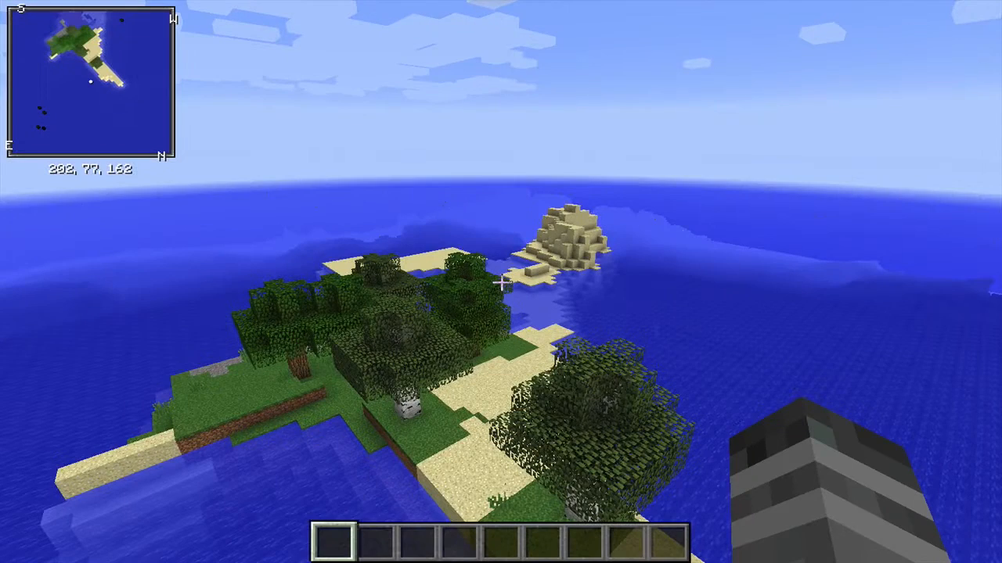